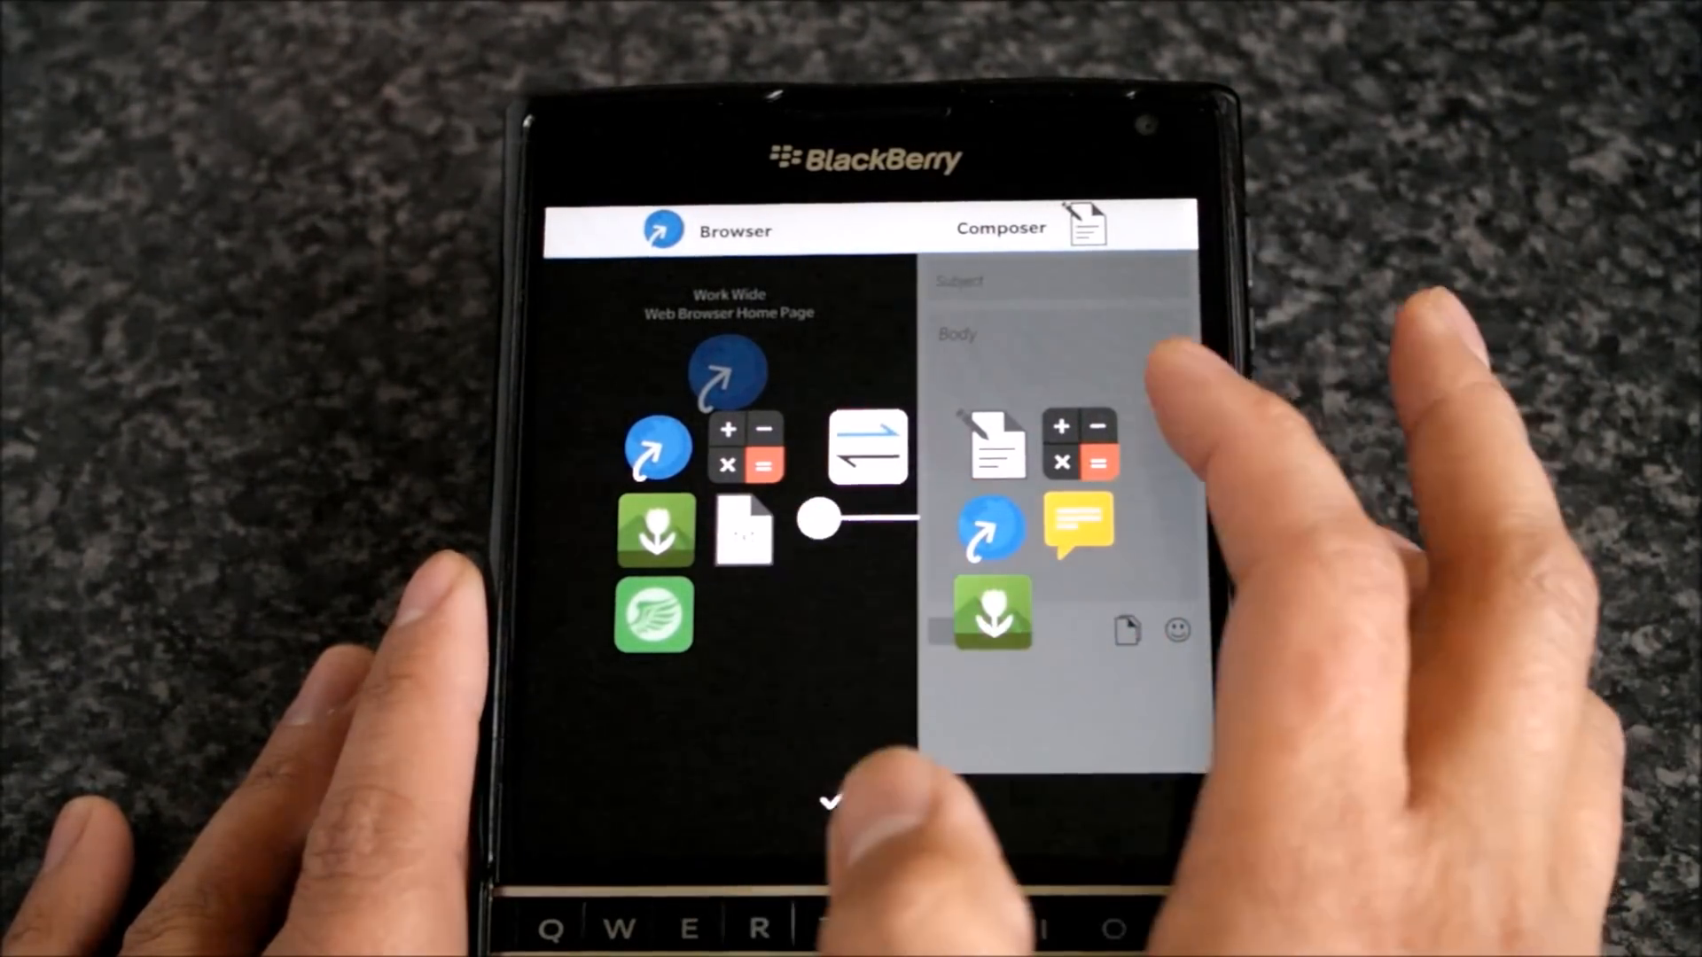
- Place Blaq in the left-hand slot so it pairs with the Browser on the right
{"action": "left_click_drag", "start_coordinate": [817, 521], "coordinate": [858, 531]}
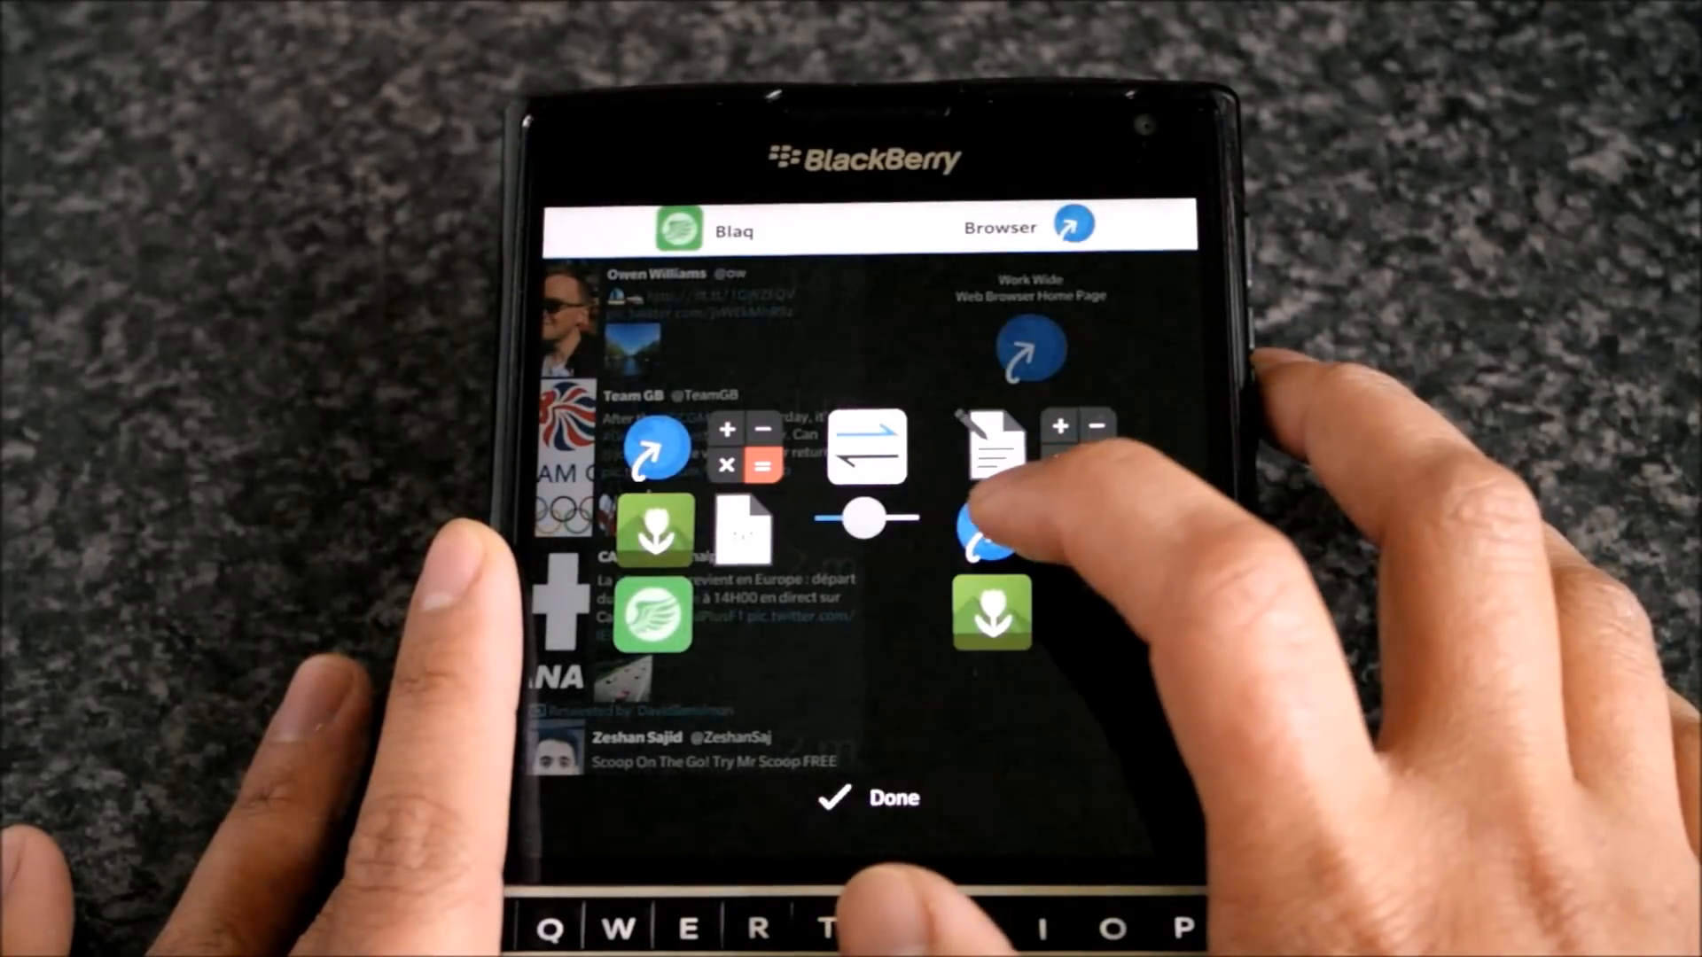
- Confirm the Blaq–Browser pairing, load crackberry.com in the browser pane and scroll to an article
{"action": "left_click", "coordinate": [865, 798]}
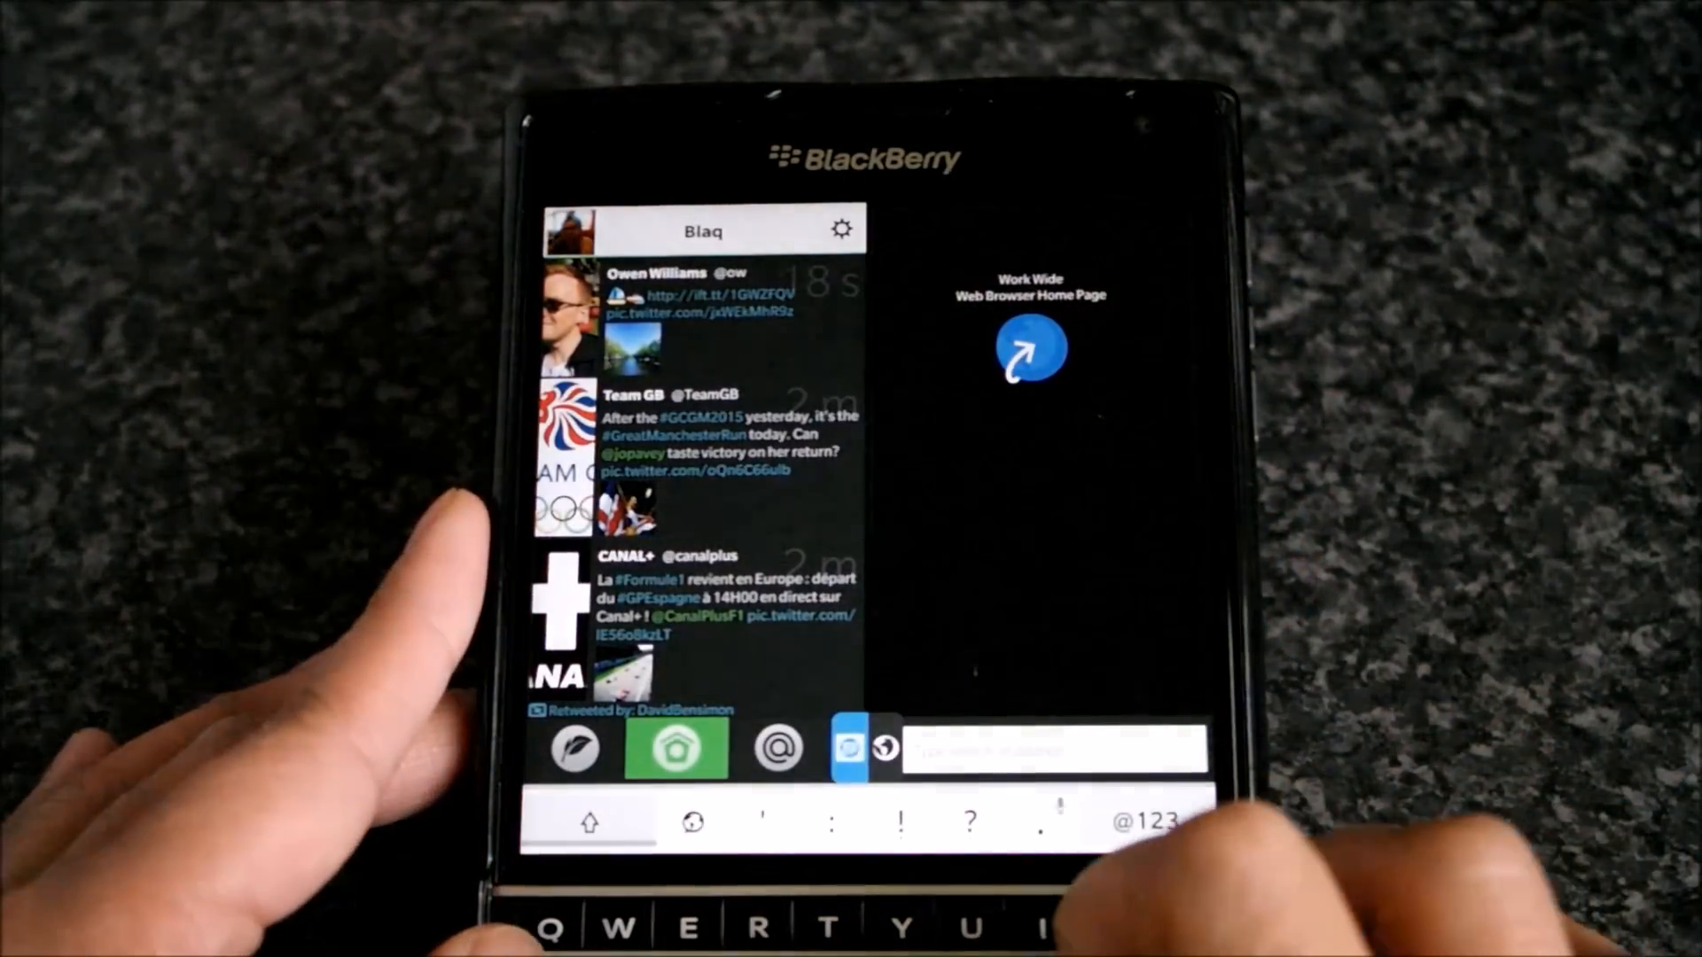
{"action": "type", "text": "crackberr"}
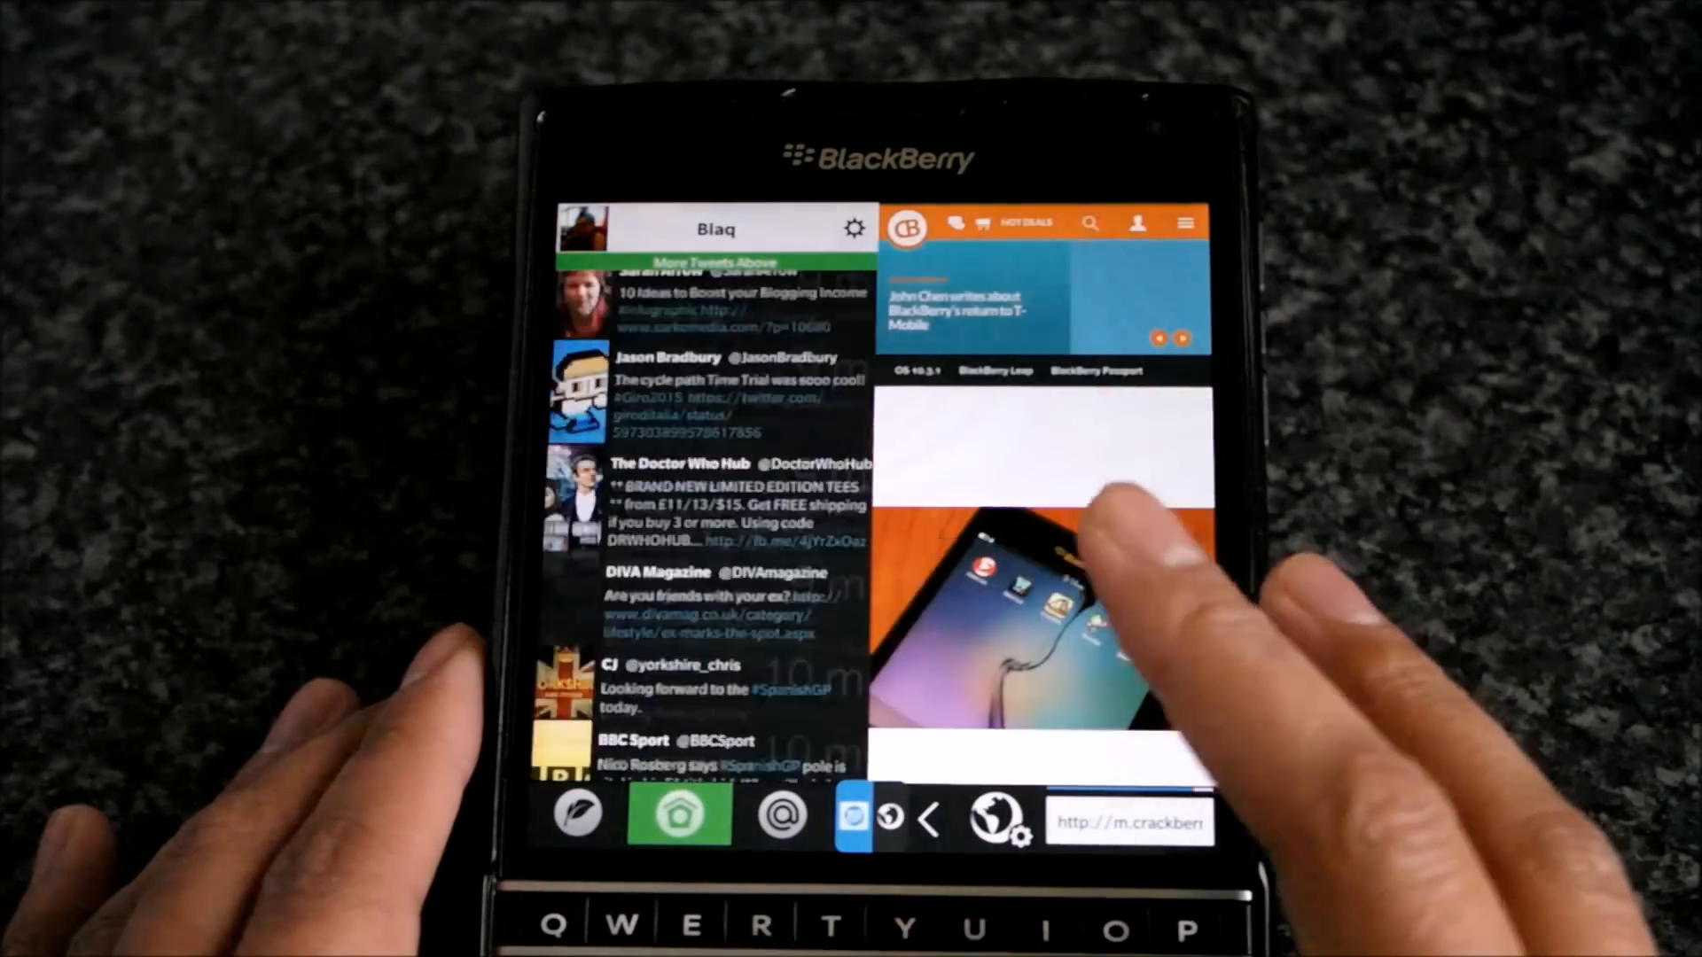
{"action": "scroll", "scroll_direction": "down", "scroll_amount": 3}
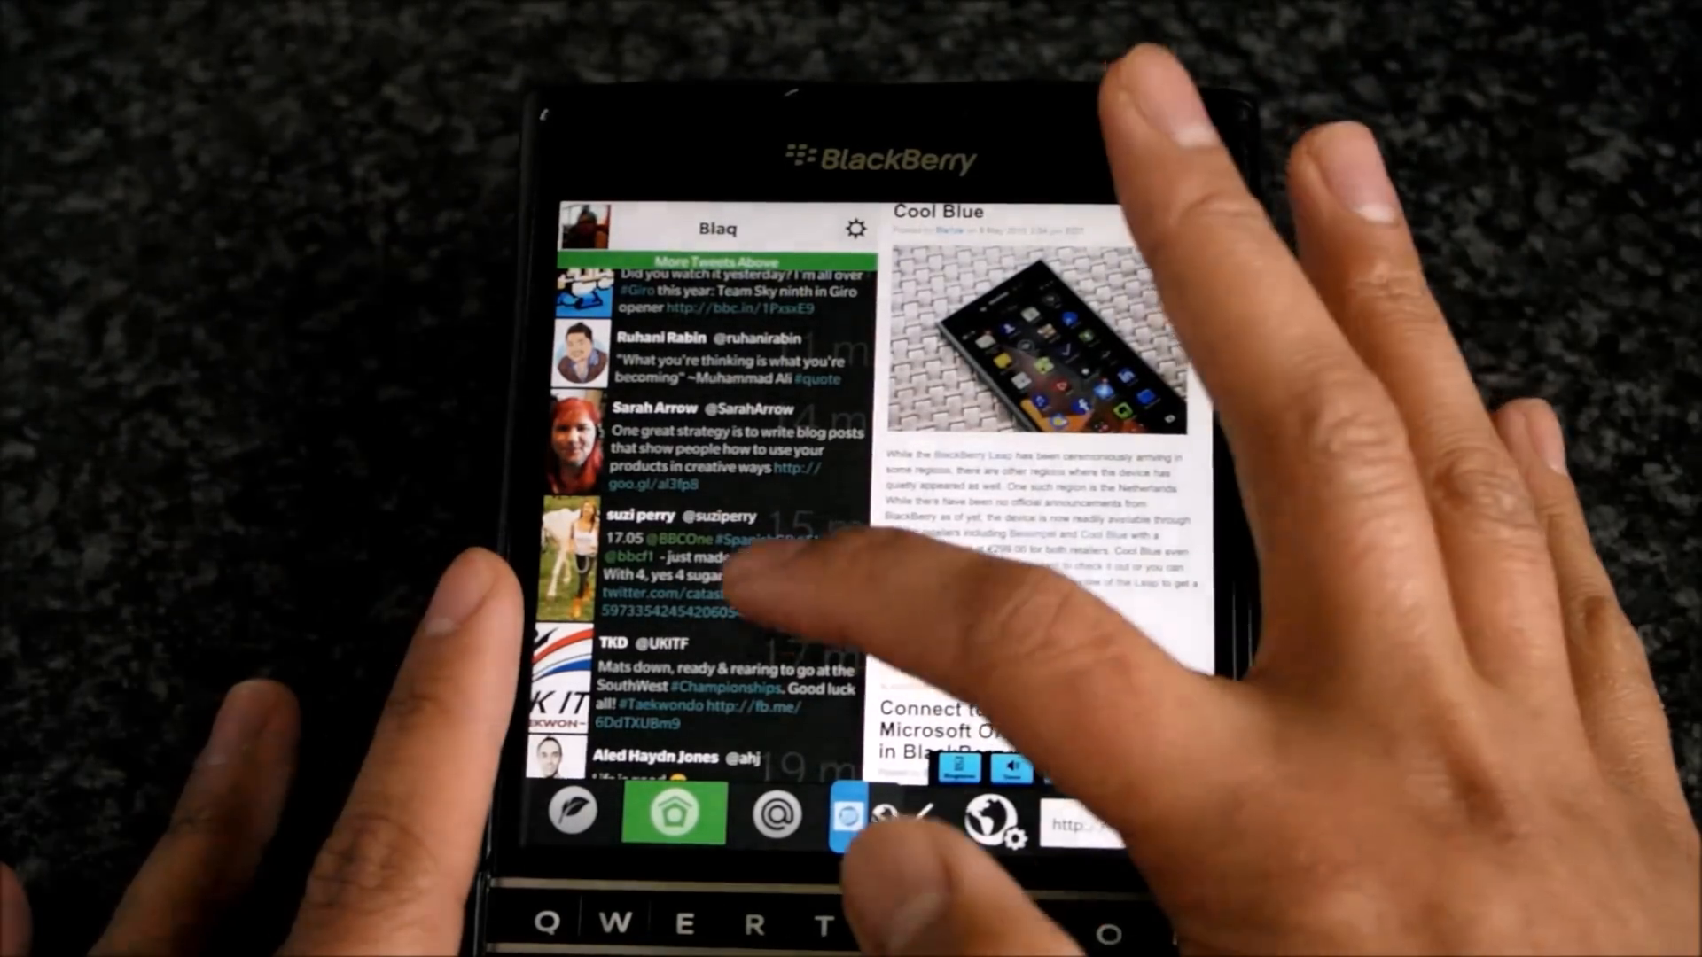
- Scroll the Blaq timeline to a BBC Sport link and load the BBC page in the browser pane
{"action": "scroll", "scroll_direction": "down", "scroll_amount": 3}
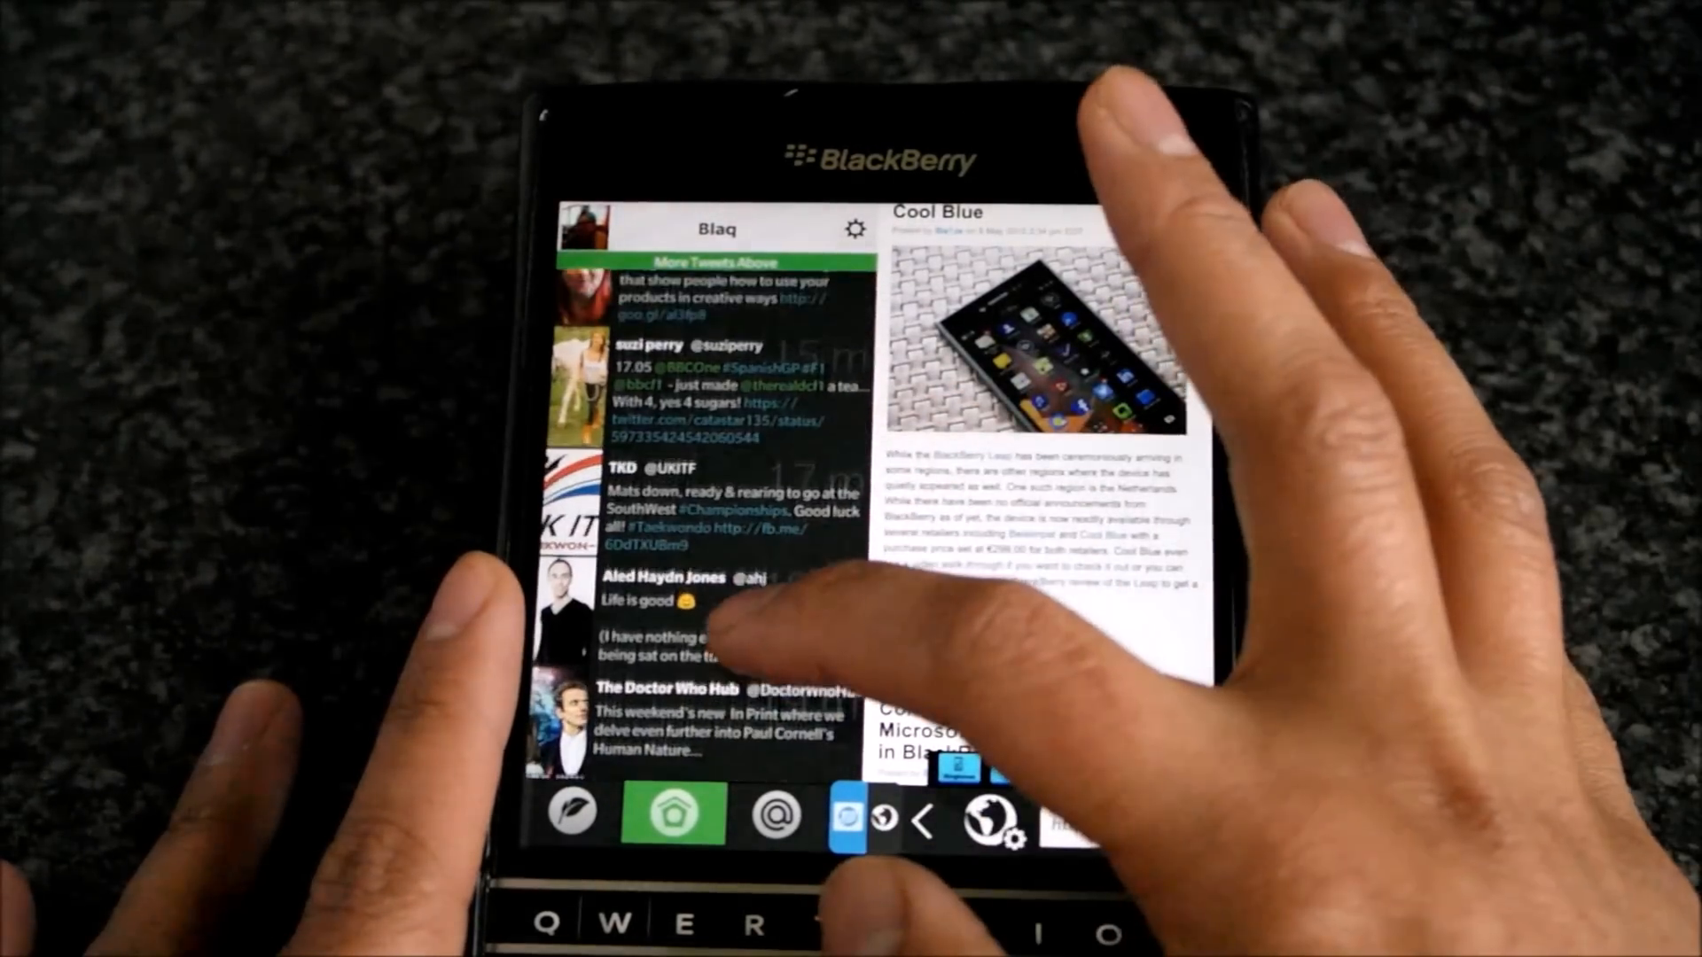
{"action": "scroll", "scroll_direction": "down", "scroll_amount": 3}
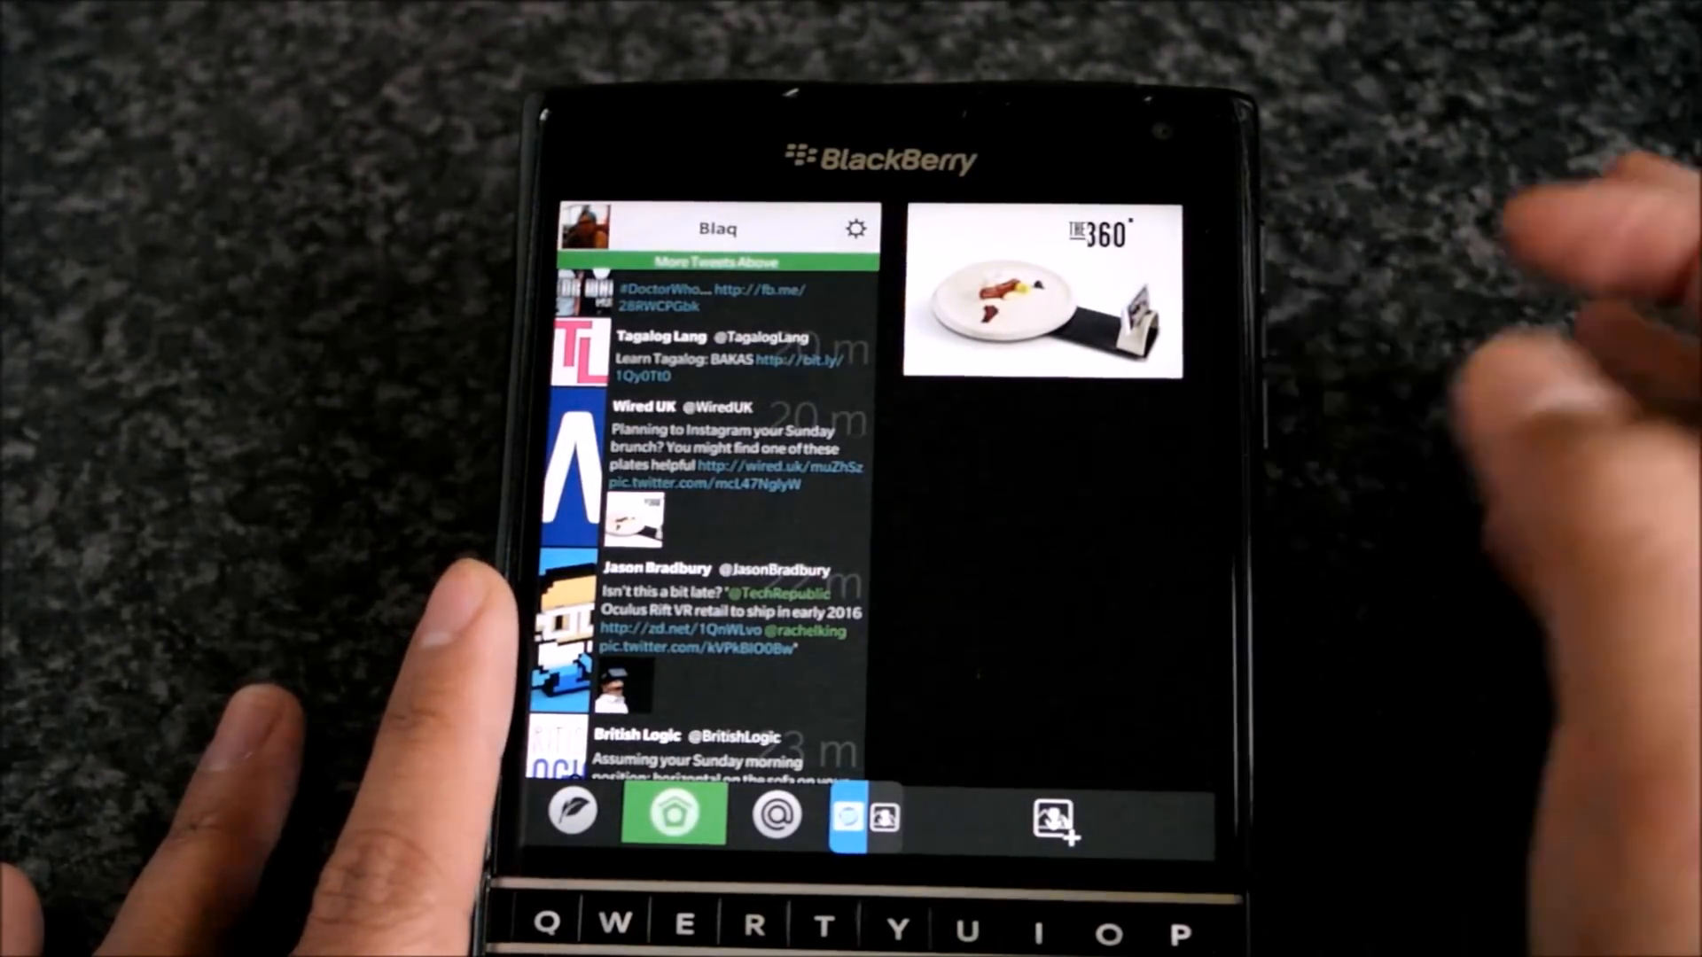
{"action": "scroll", "scroll_direction": "down", "scroll_amount": 3}
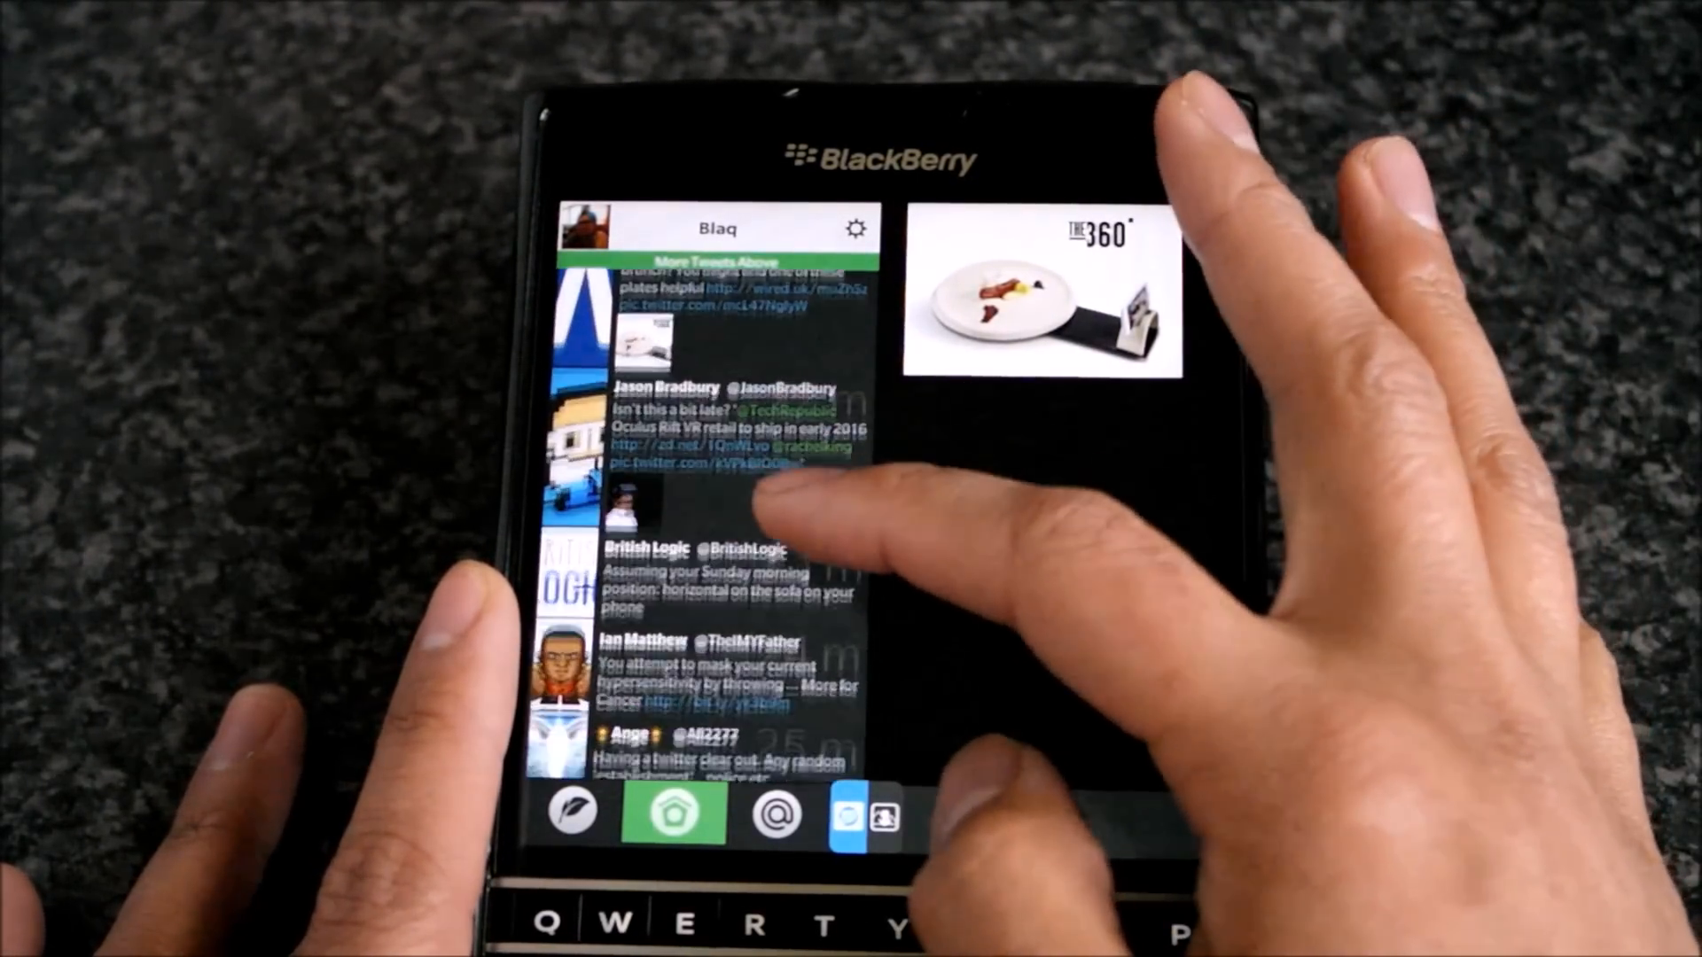
{"action": "scroll", "scroll_direction": "down", "scroll_amount": 3}
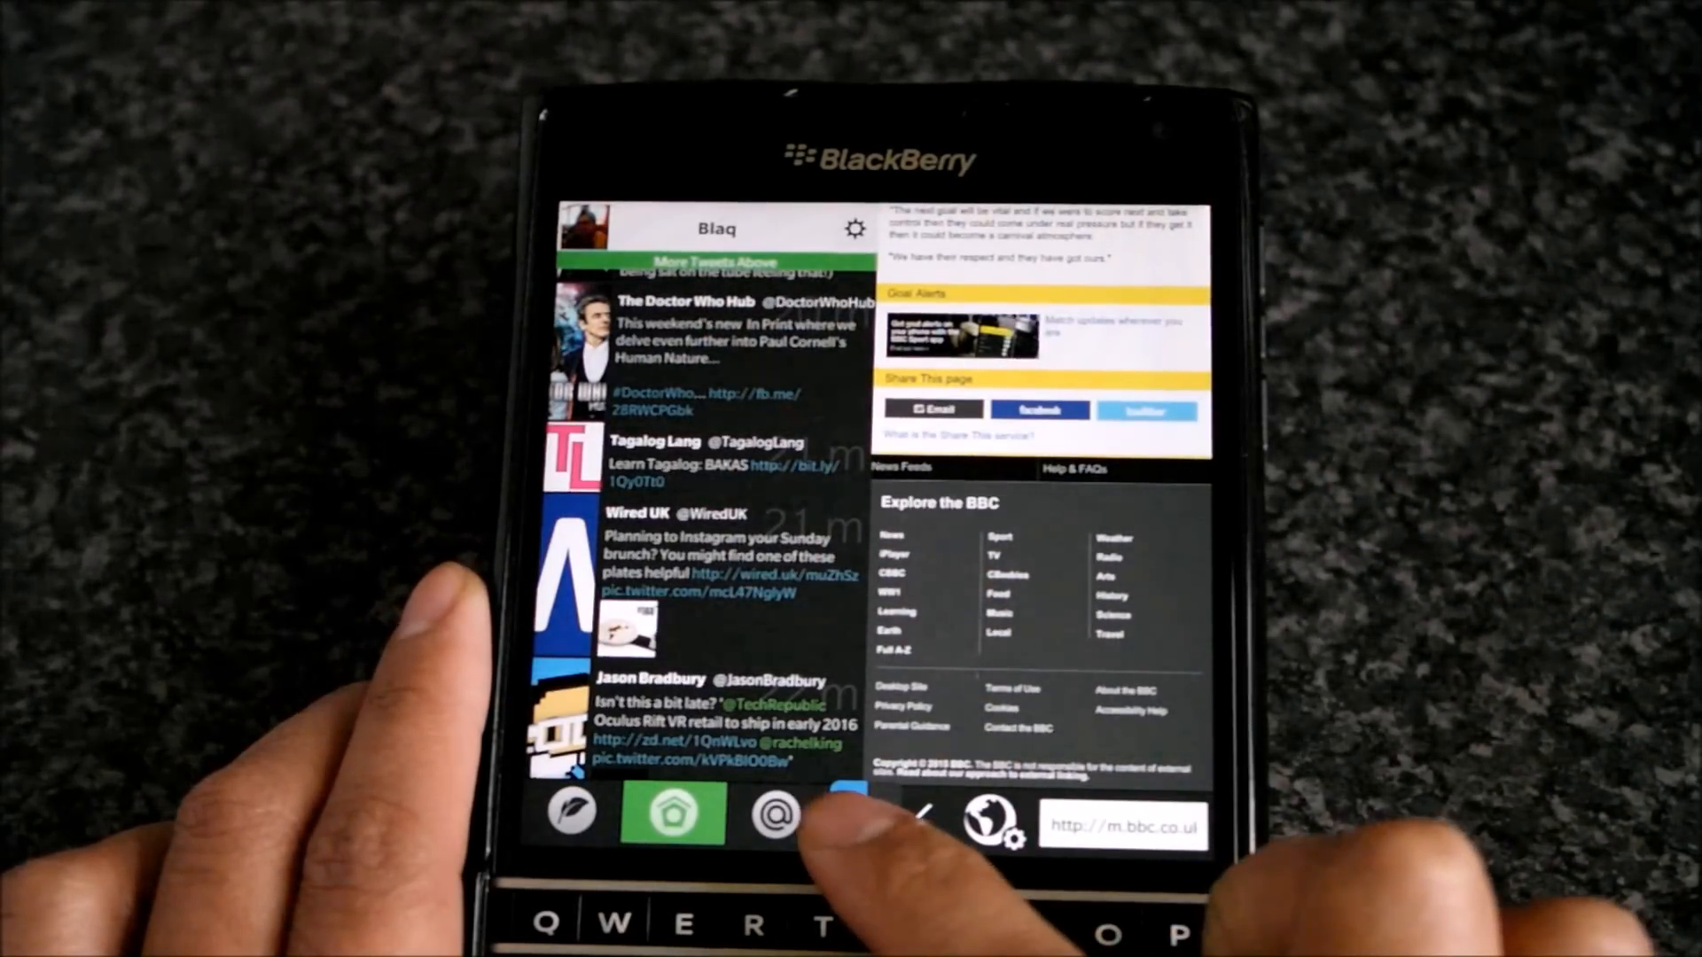
- Expand the browser full screen and scroll the Preston North End v Chesterfield match report
{"action": "left_click", "coordinate": [846, 816]}
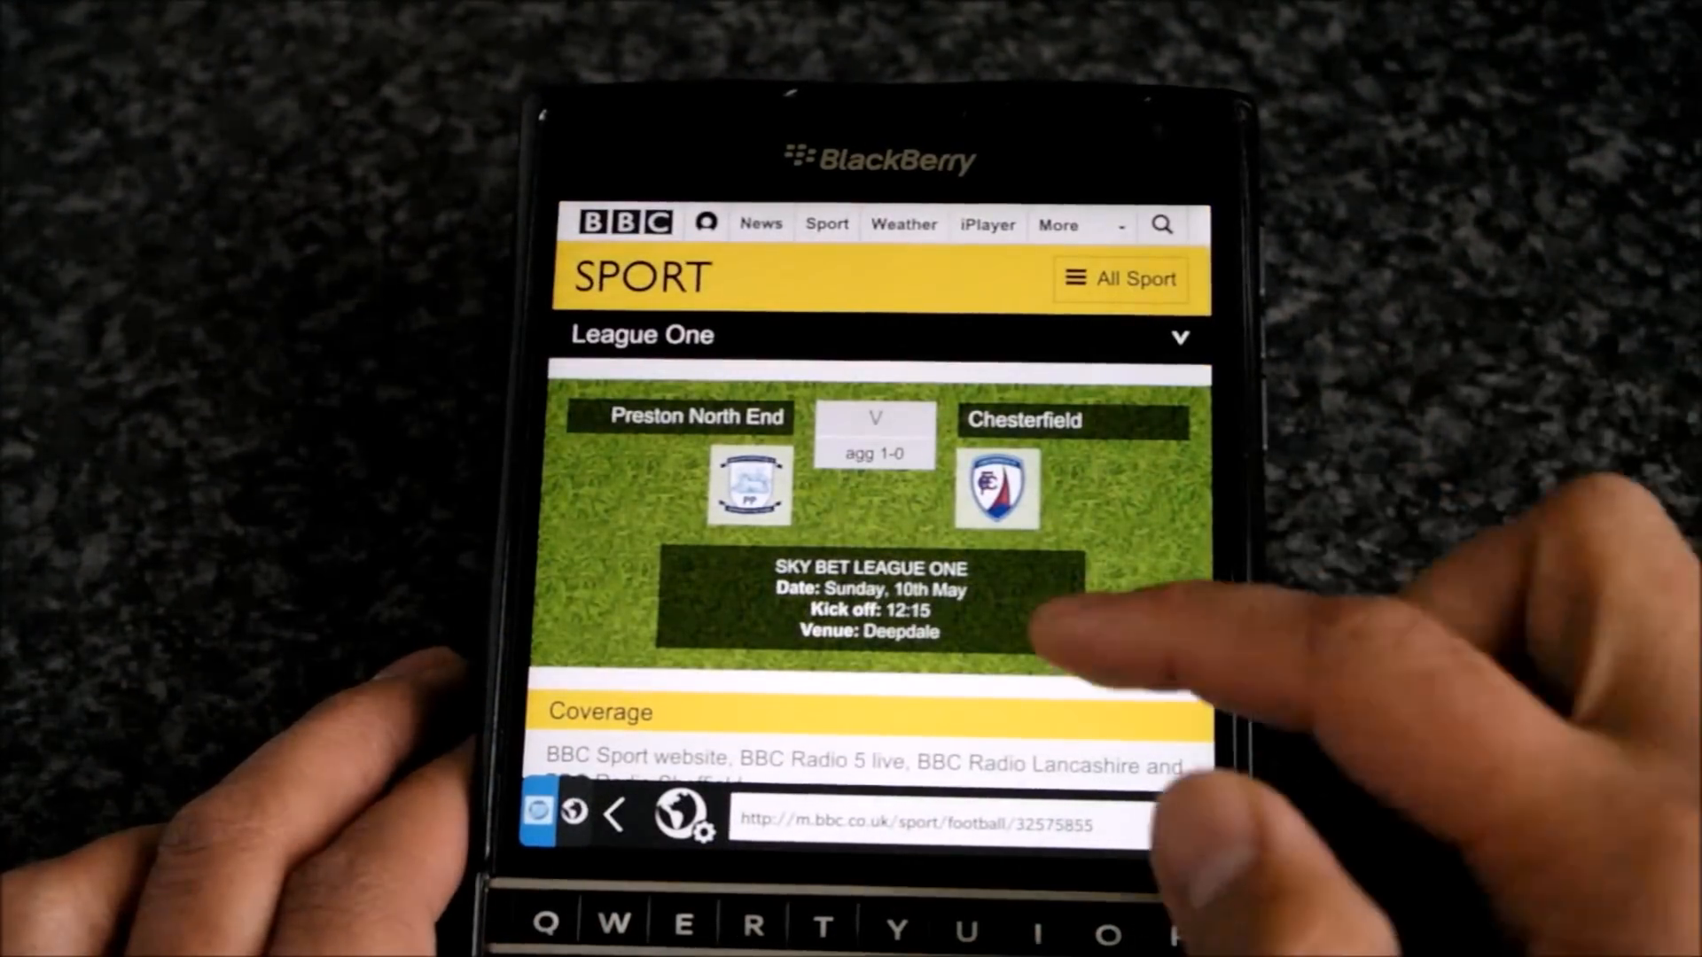
{"action": "scroll", "scroll_direction": "down", "scroll_amount": 3}
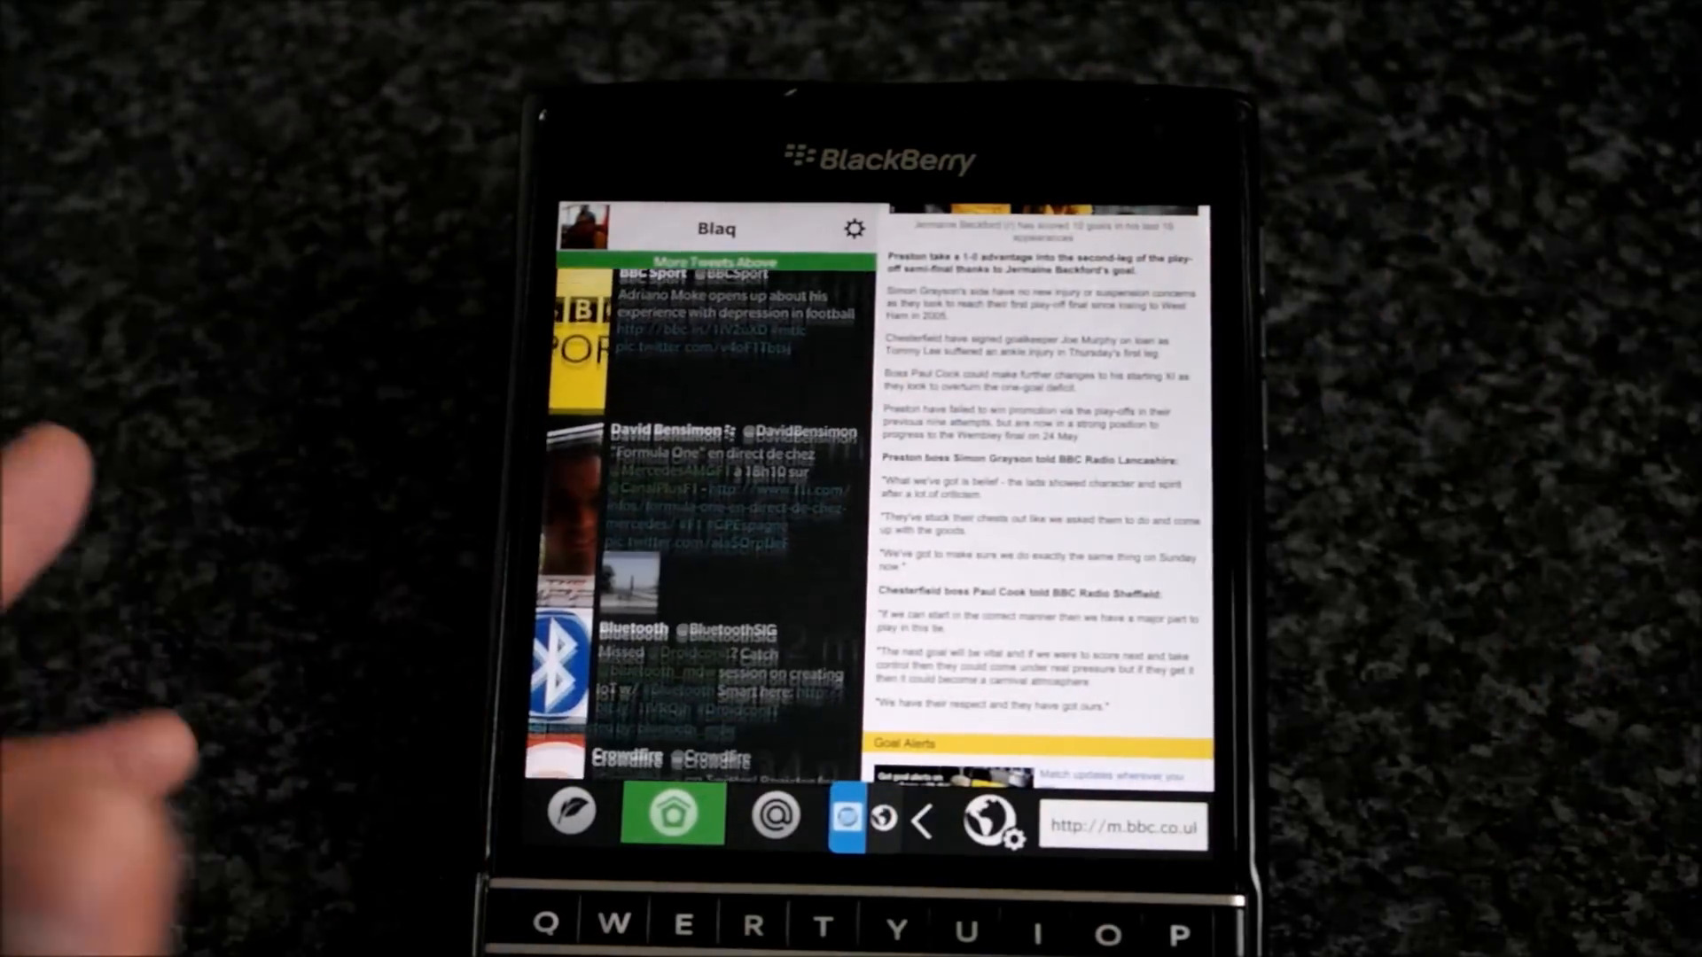
{"action": "scroll", "scroll_direction": "down", "scroll_amount": 3}
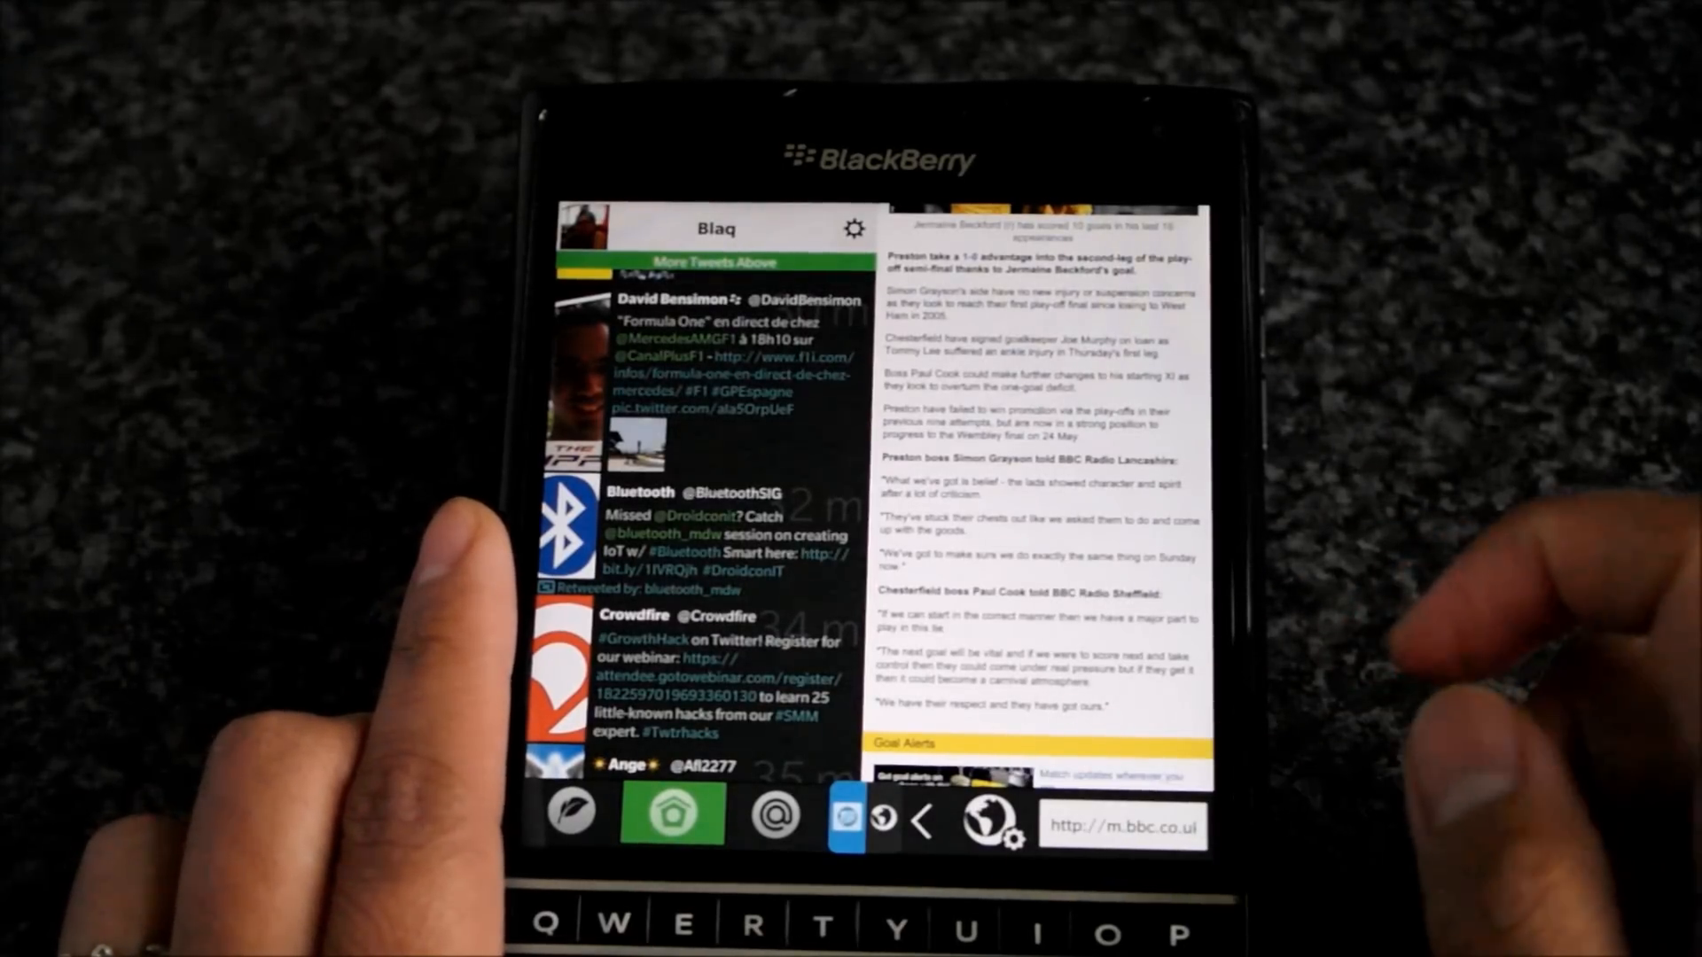
{"action": "left_click", "coordinate": [1012, 831]}
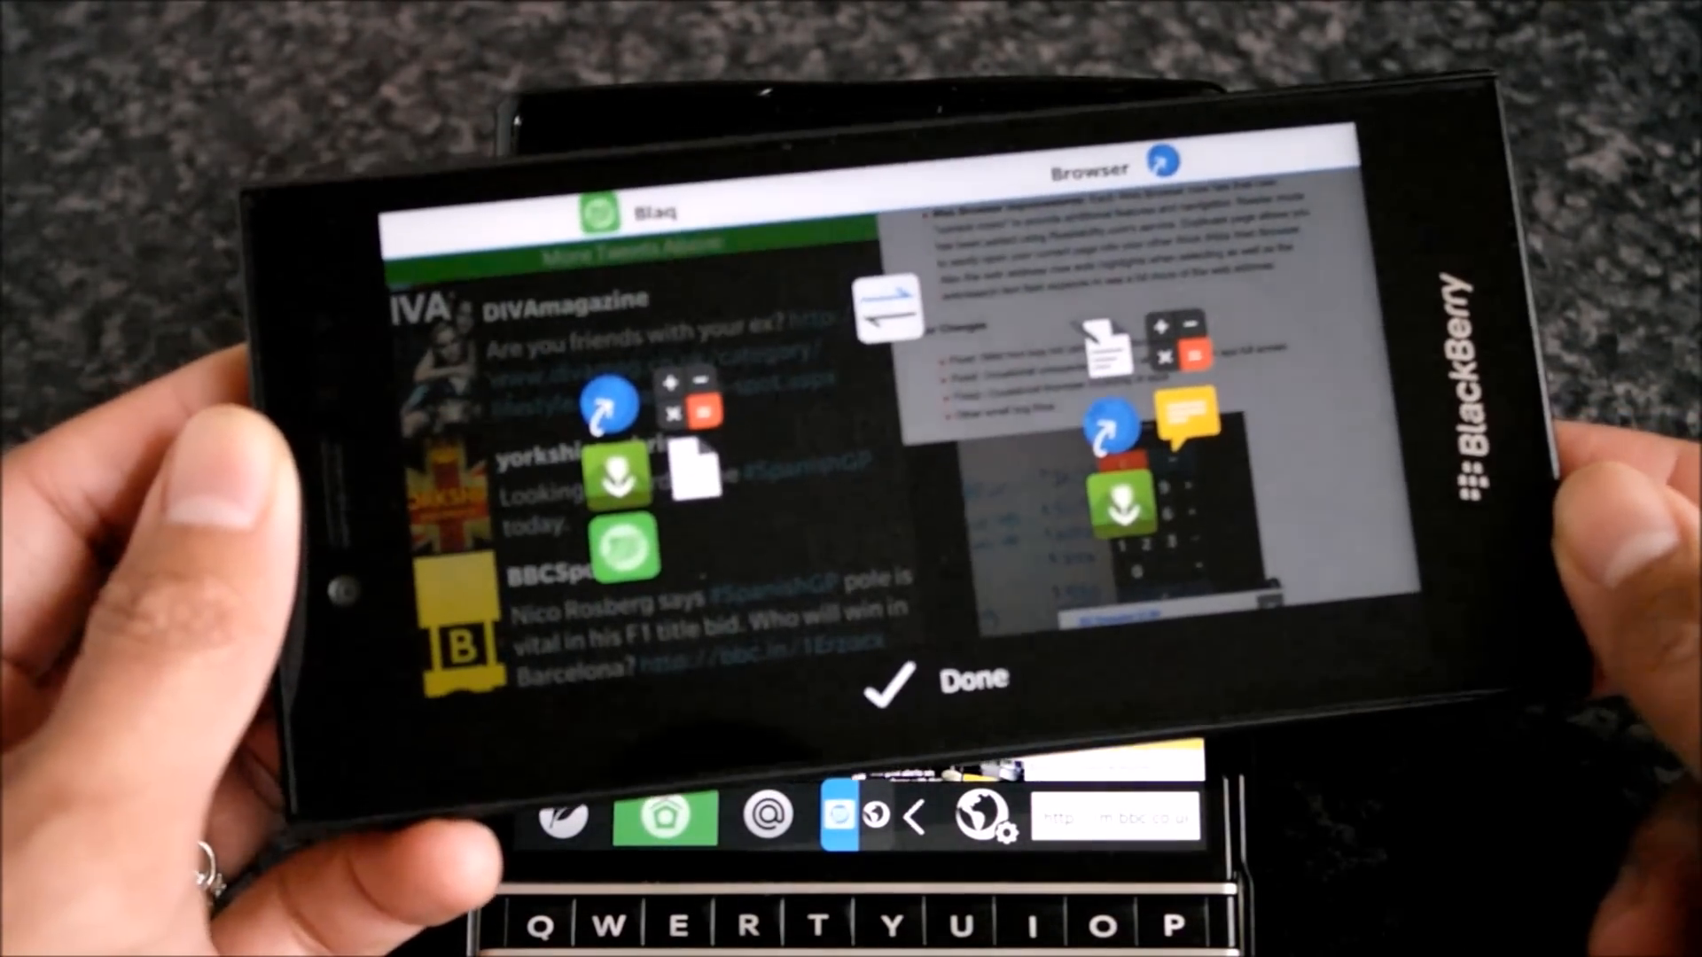
{"action": "left_click", "coordinate": [884, 686]}
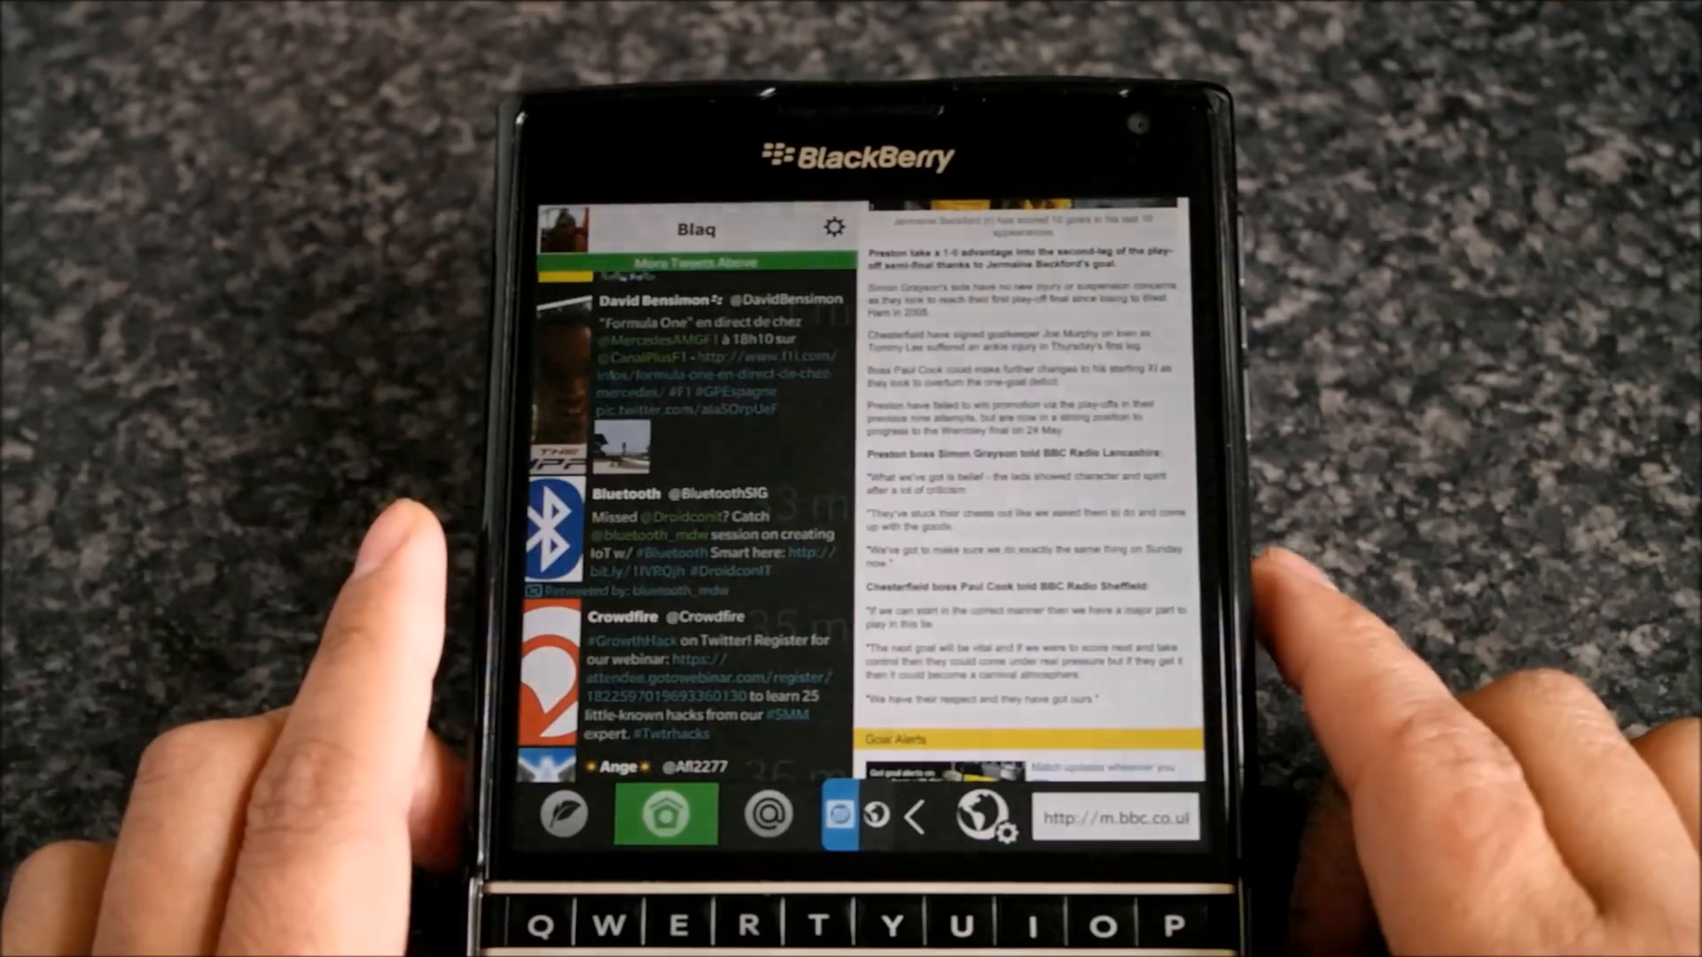
{"action": "scroll", "scroll_direction": "down", "scroll_amount": 3}
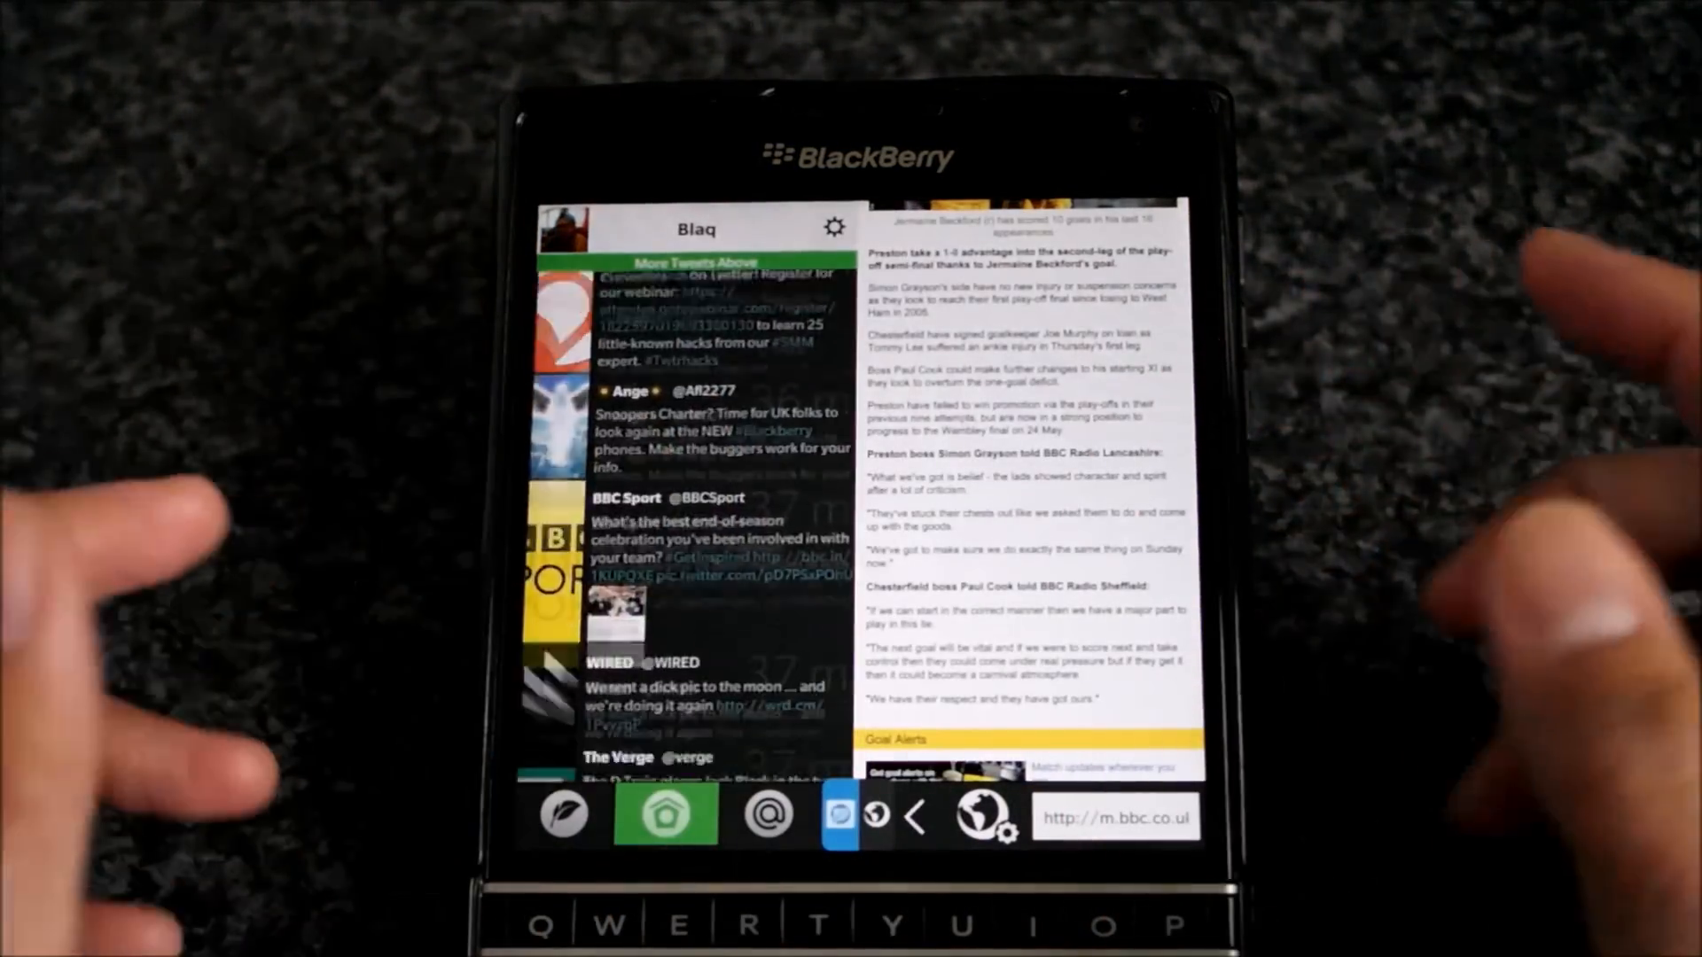